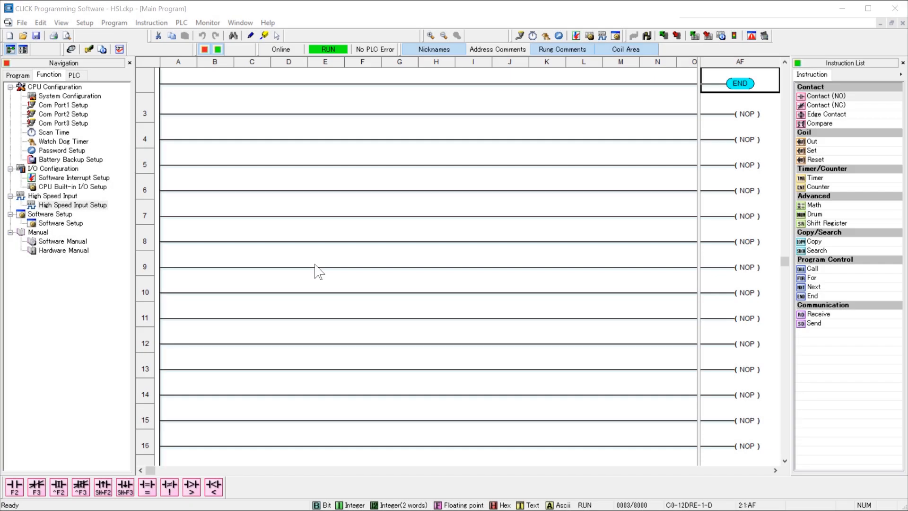
Open High Speed Input Setup from the Navigation panel's Function tab.
left_click(48, 74)
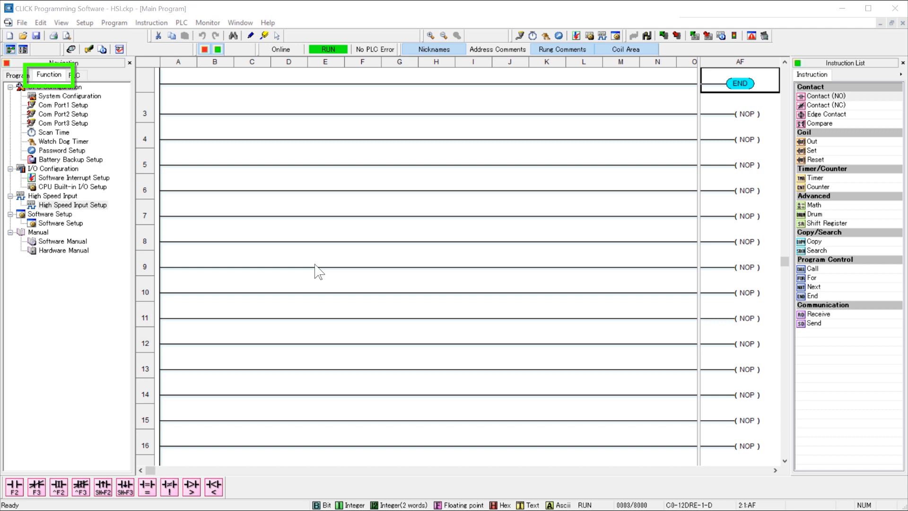
left_click(73, 204)
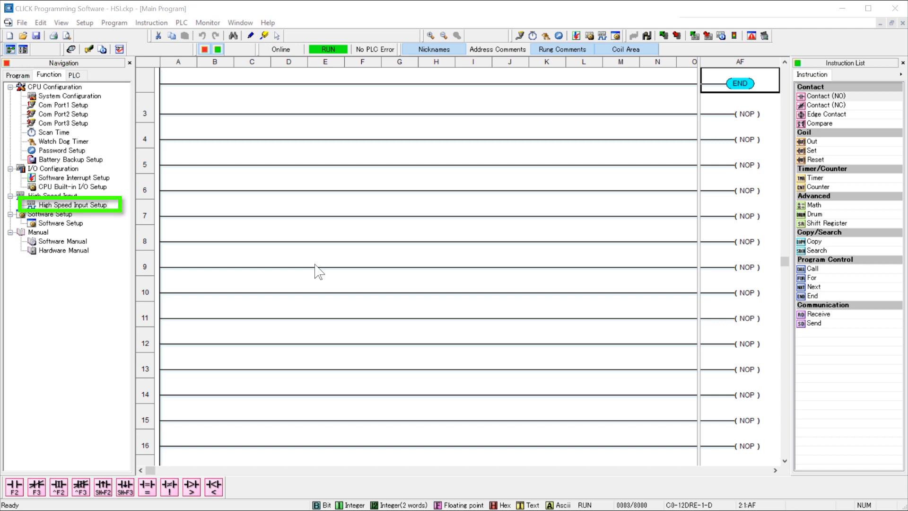
left_click(74, 205)
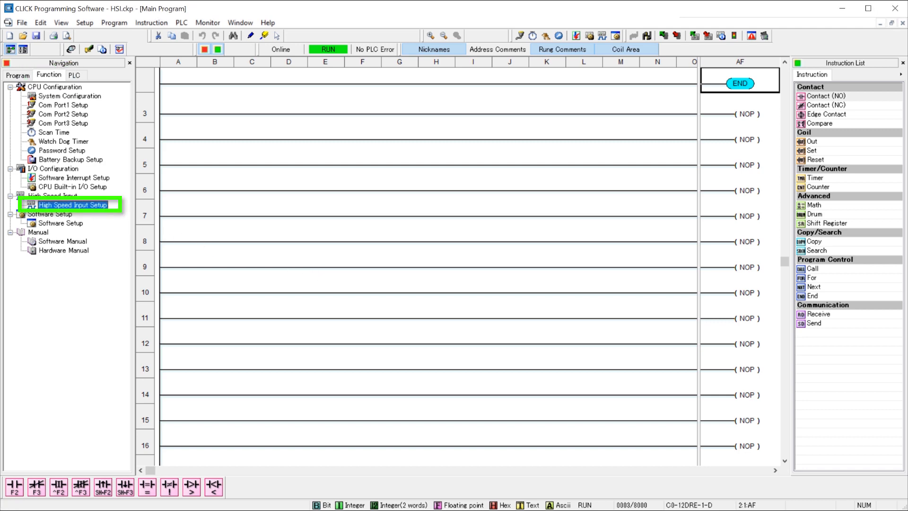
double_click(73, 204)
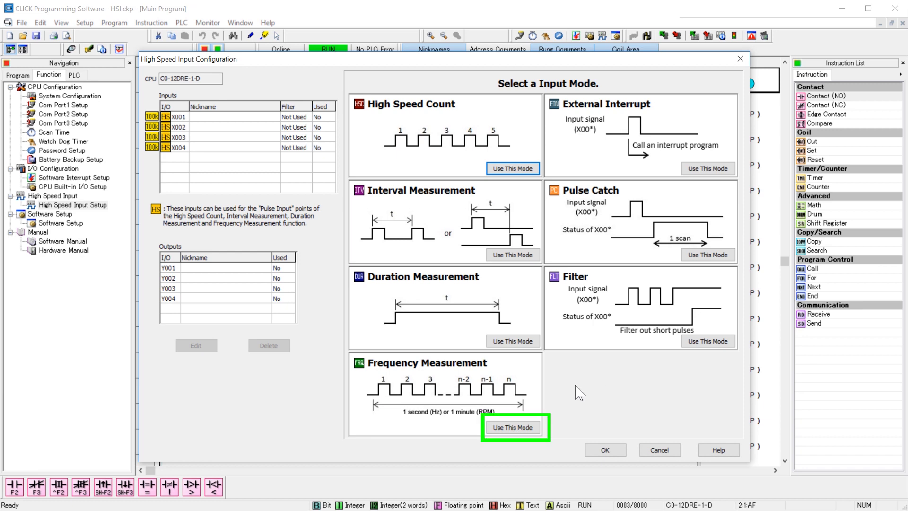
Choose Frequency Measurement mode, opening its form with default name Frequency1.
left_click(512, 428)
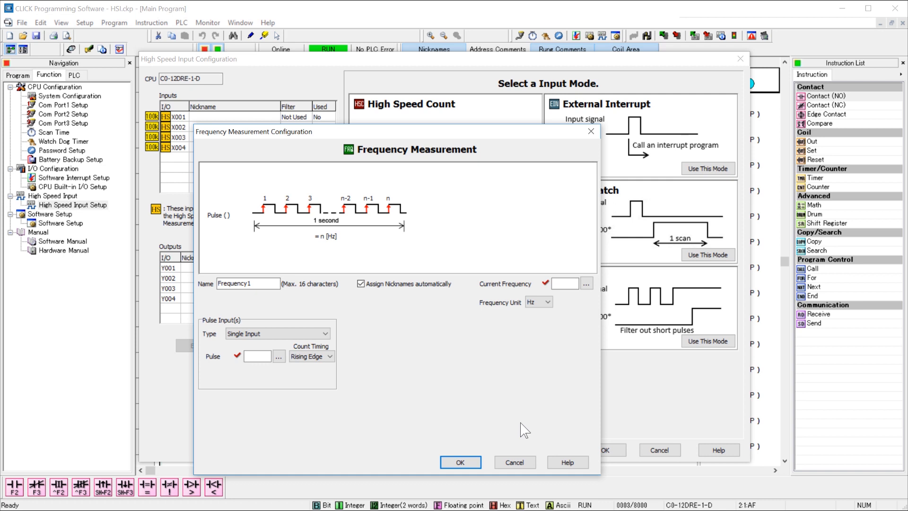
Name the measurement Encoder_rate, store current frequency in DD1, and use quadrature A/B input.
type("Encoder_rate")
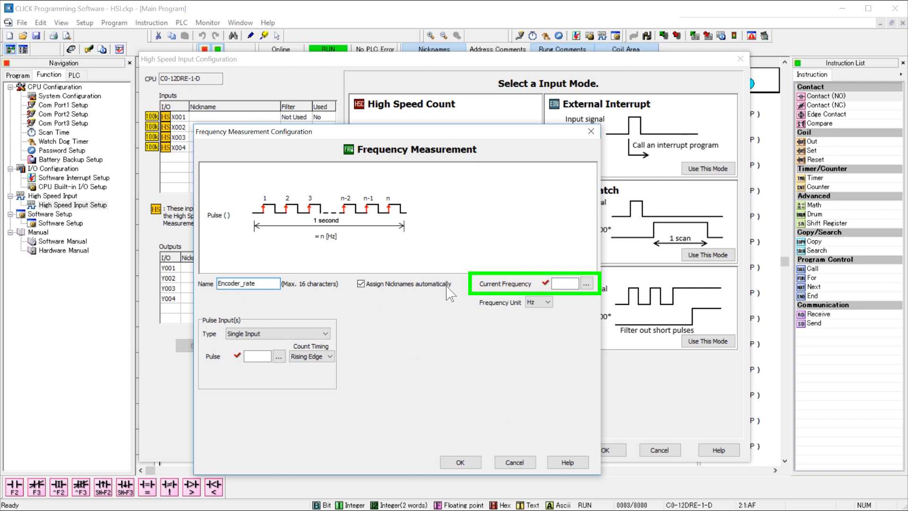
left_click(585, 283)
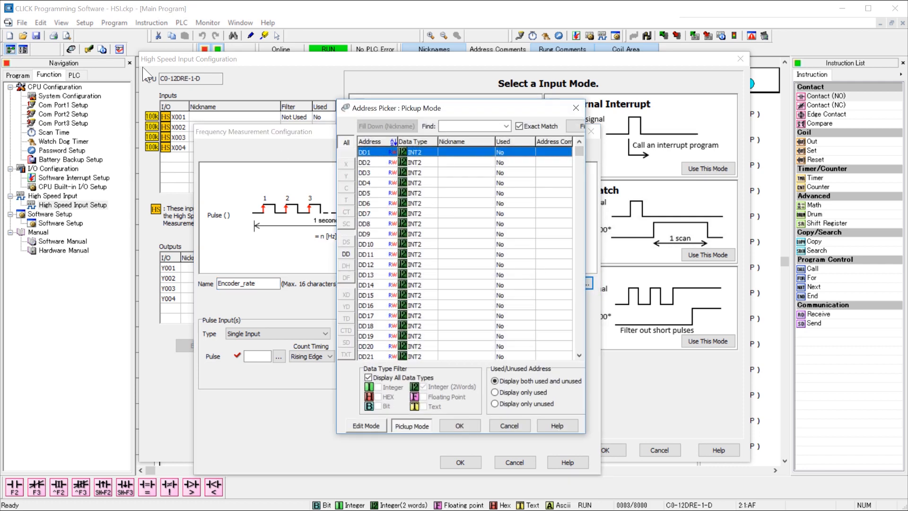
left_click(460, 425)
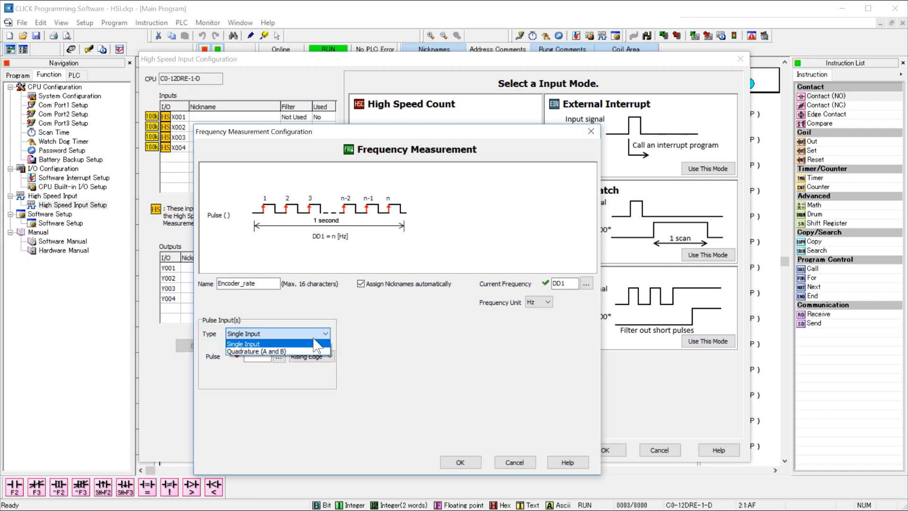
left_click(276, 352)
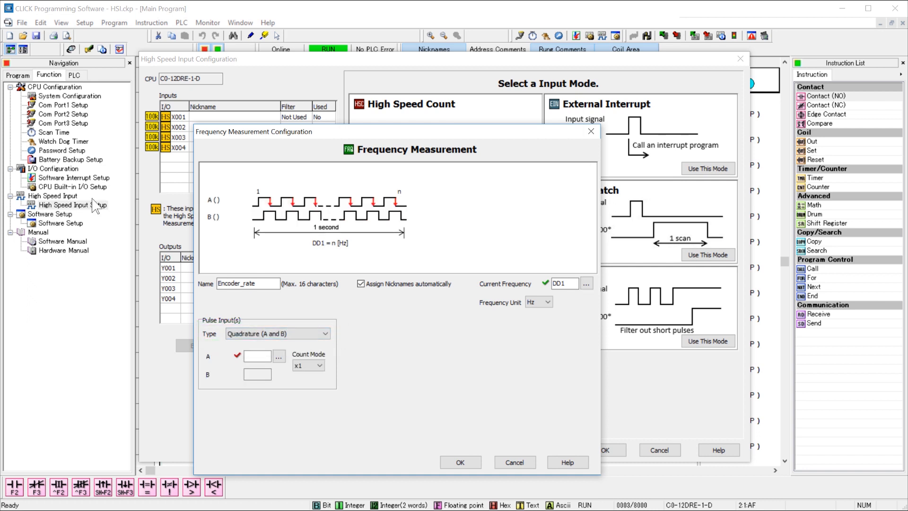
Assign X001/X002 as quadrature inputs A and B, keeping count mode x1.
left_click(278, 356)
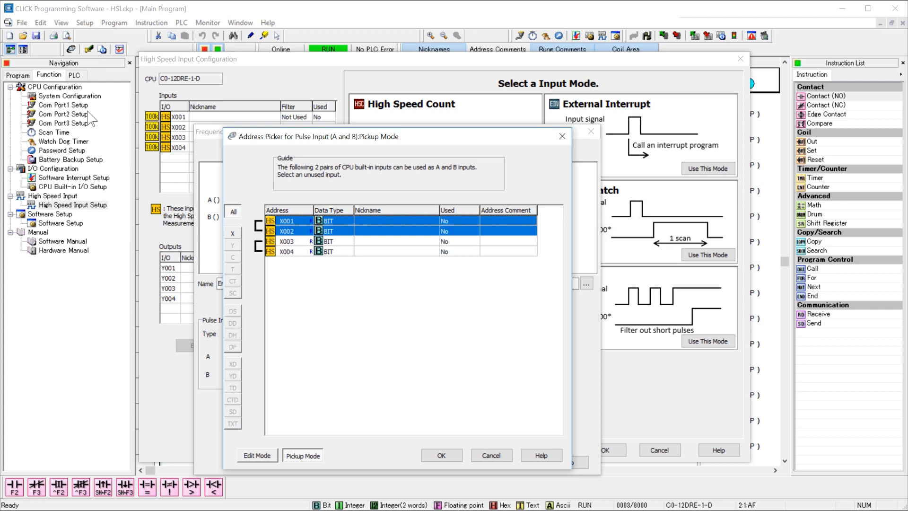
left_click(441, 455)
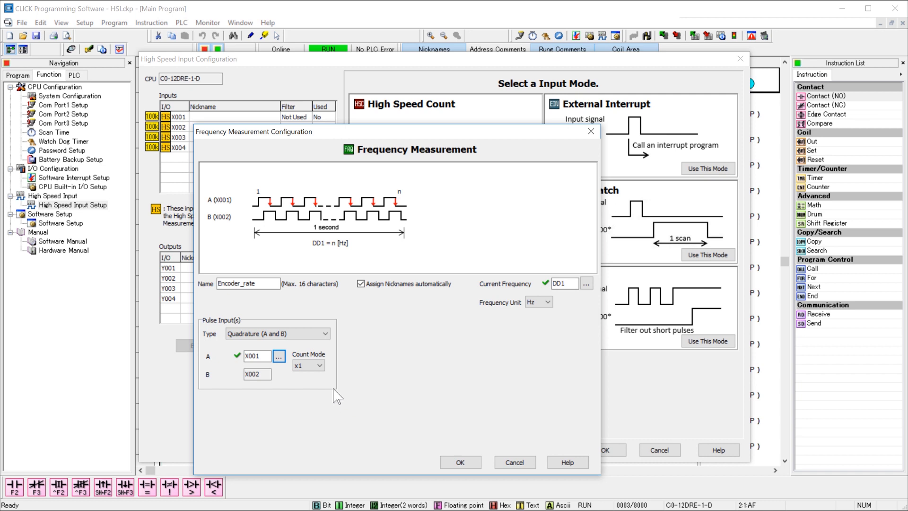
left_click(321, 365)
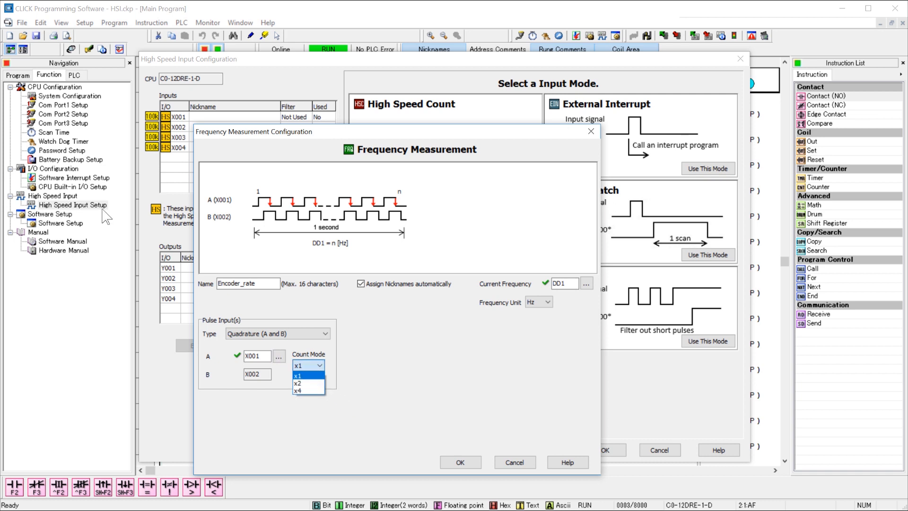
left_click(299, 376)
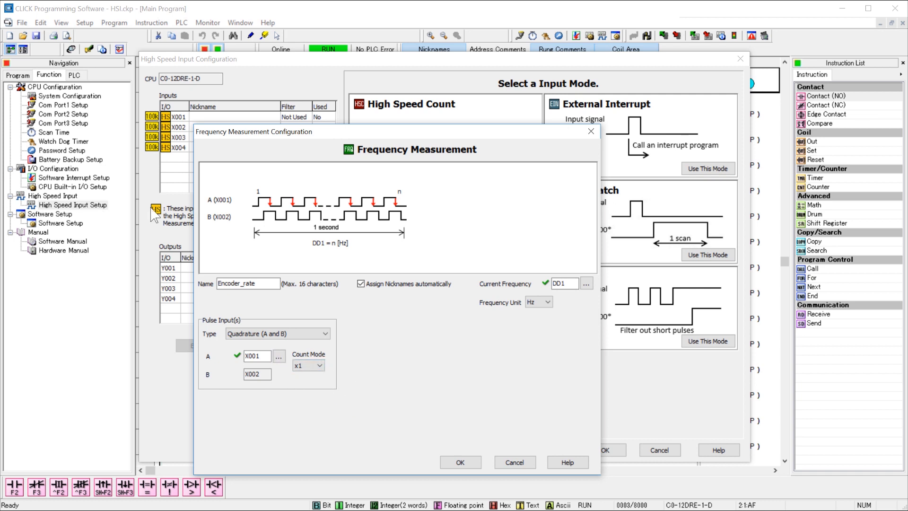
Set the frequency unit to RPM with 360 pulses per revolution and confirm.
left_click(549, 302)
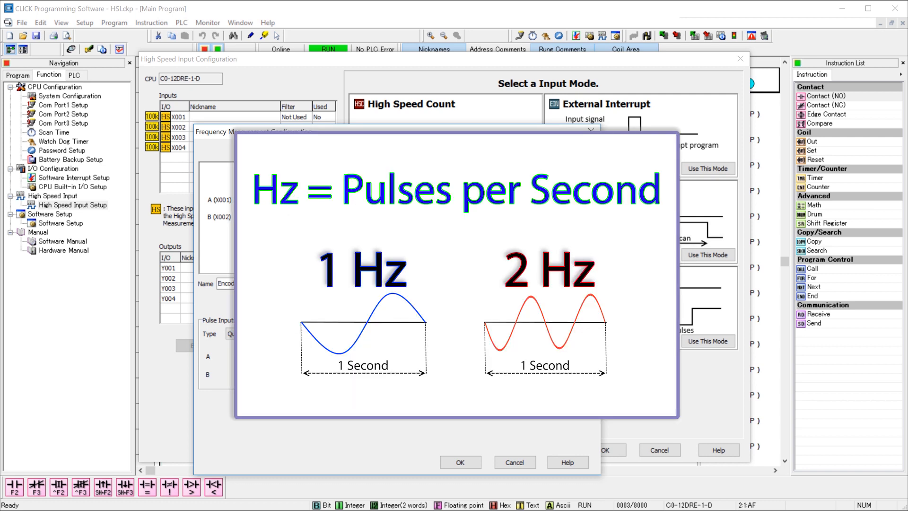
left_click(549, 302)
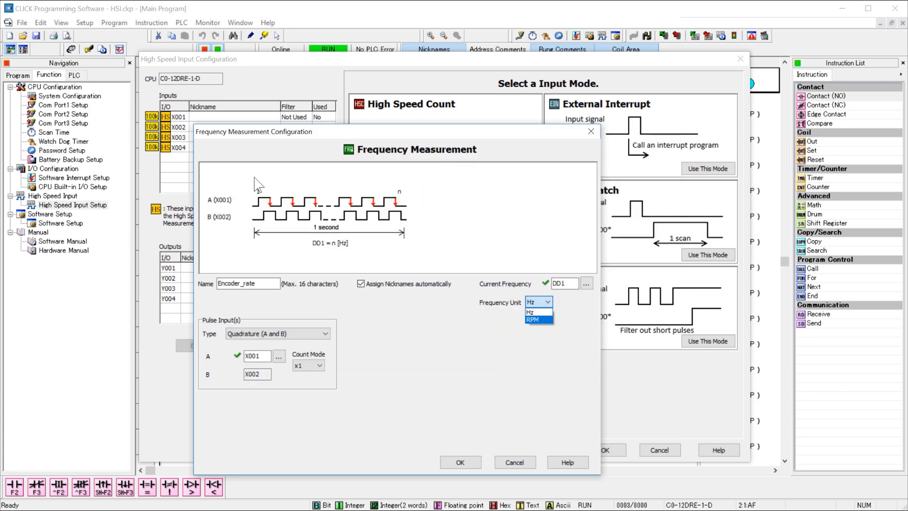
left_click(534, 321)
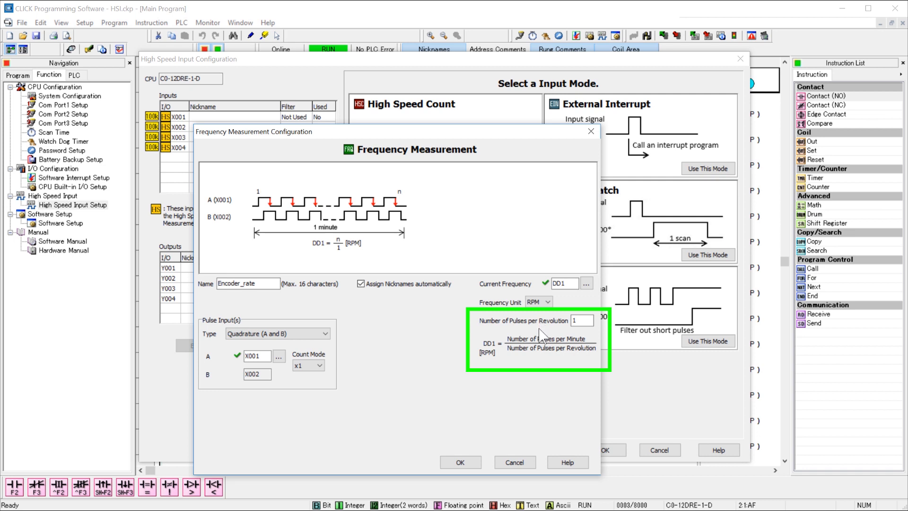
mouse_move(573, 335)
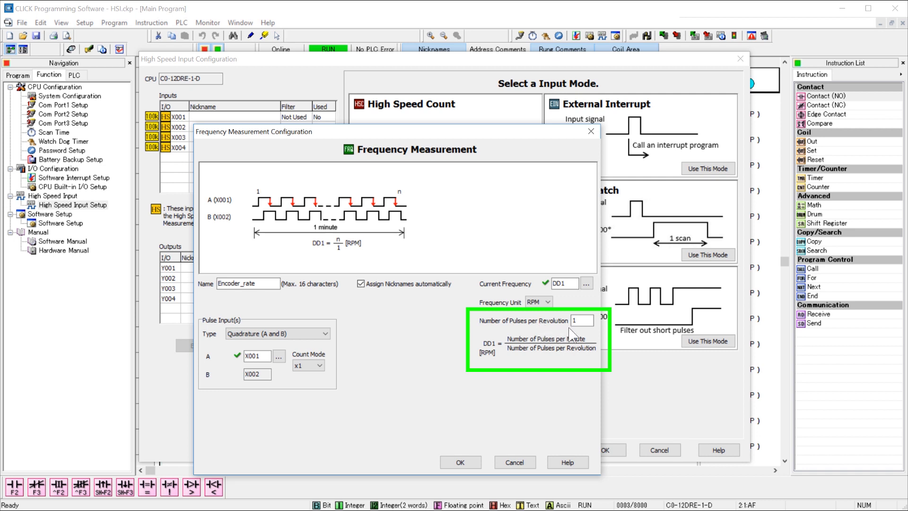
left_click(581, 320)
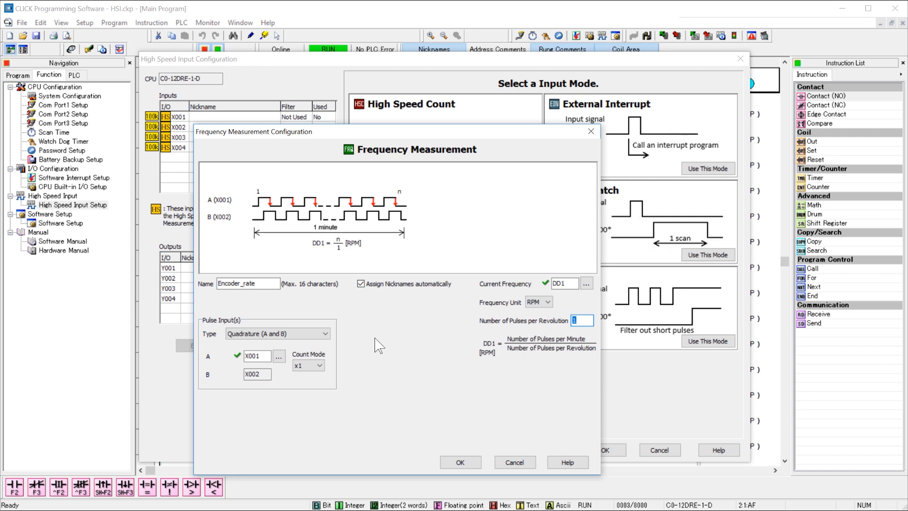
type("360")
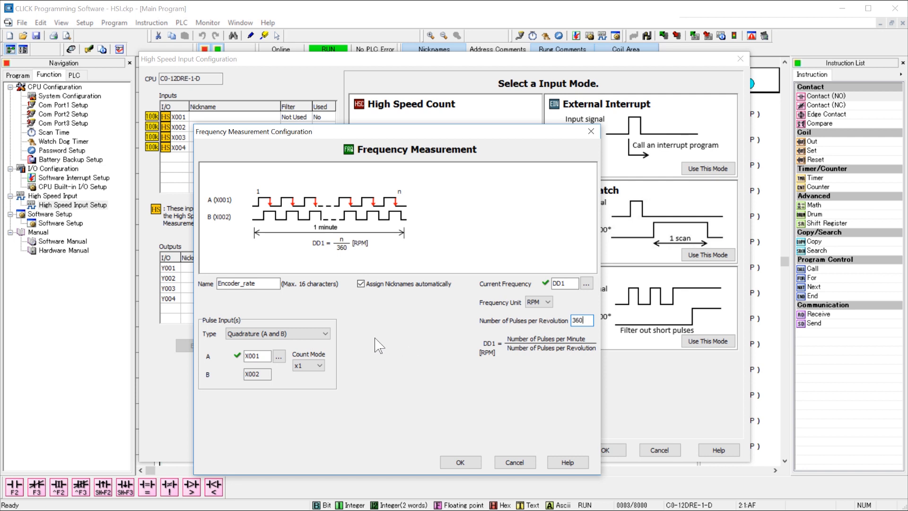
left_click(461, 462)
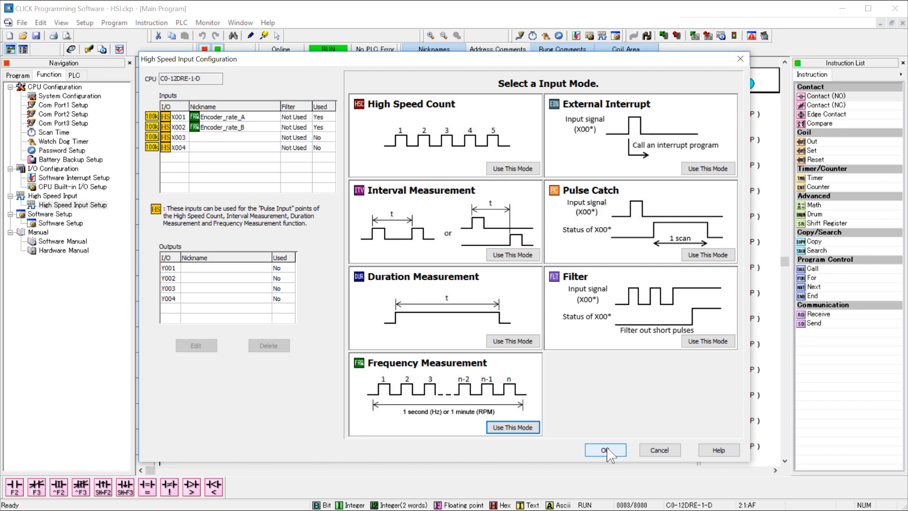
Apply the high-speed input configuration so Encoder_rate (DD1) on X001/X002 joins the project.
left_click(605, 451)
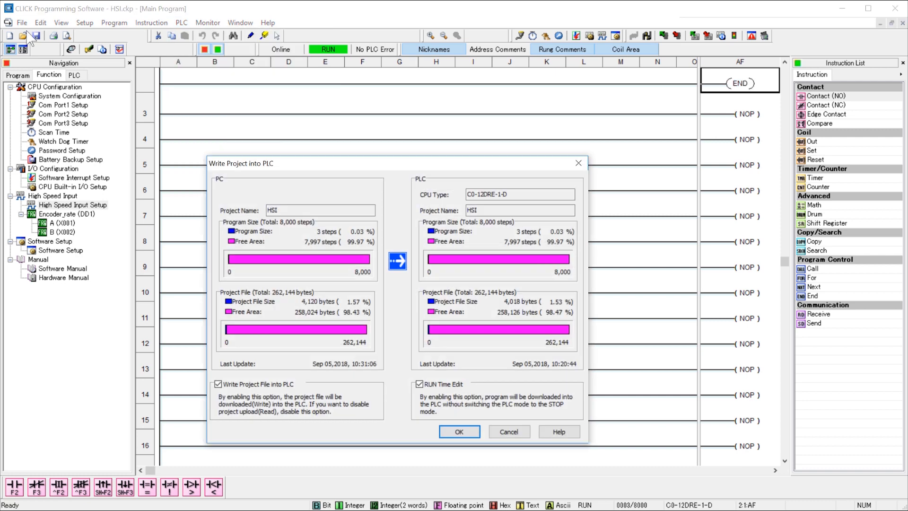
Write the project to the PLC and enter DD1 as the first Data View address.
left_click(459, 431)
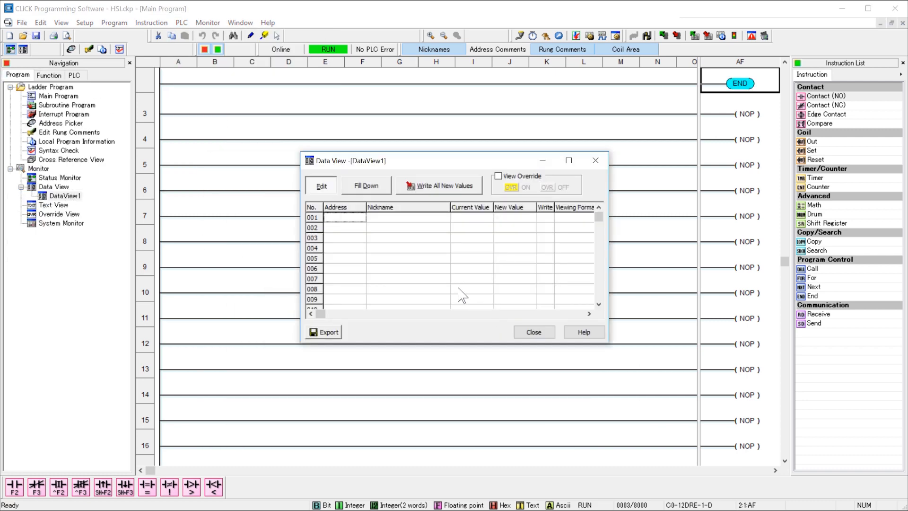
type("DD1")
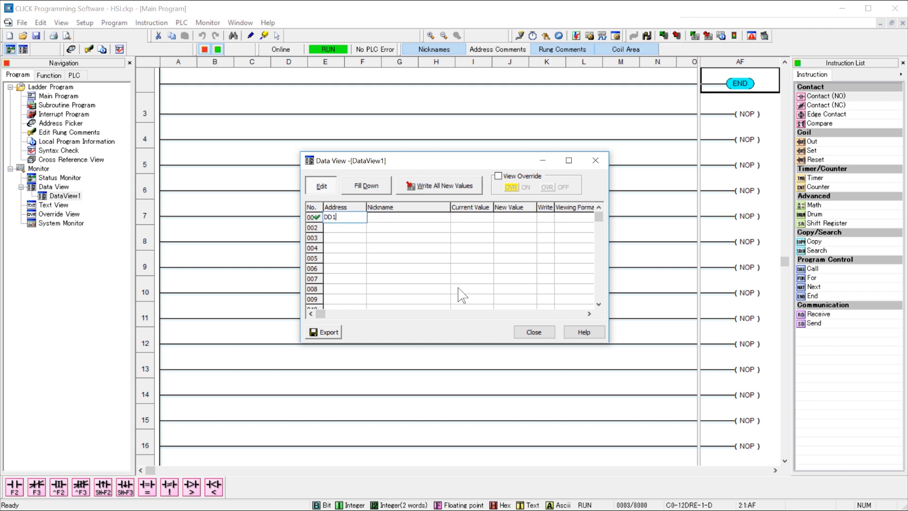